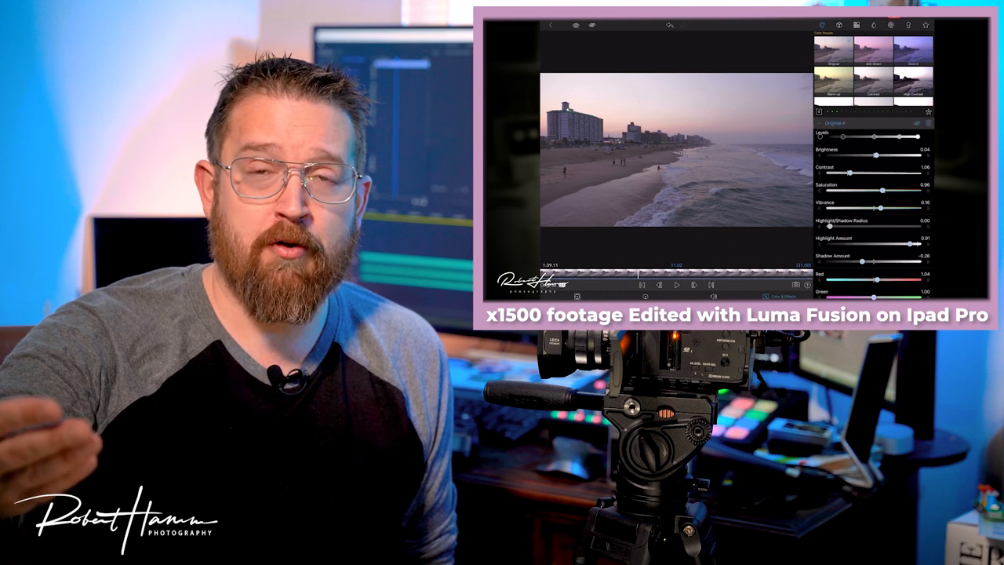
scroll(down, 3)
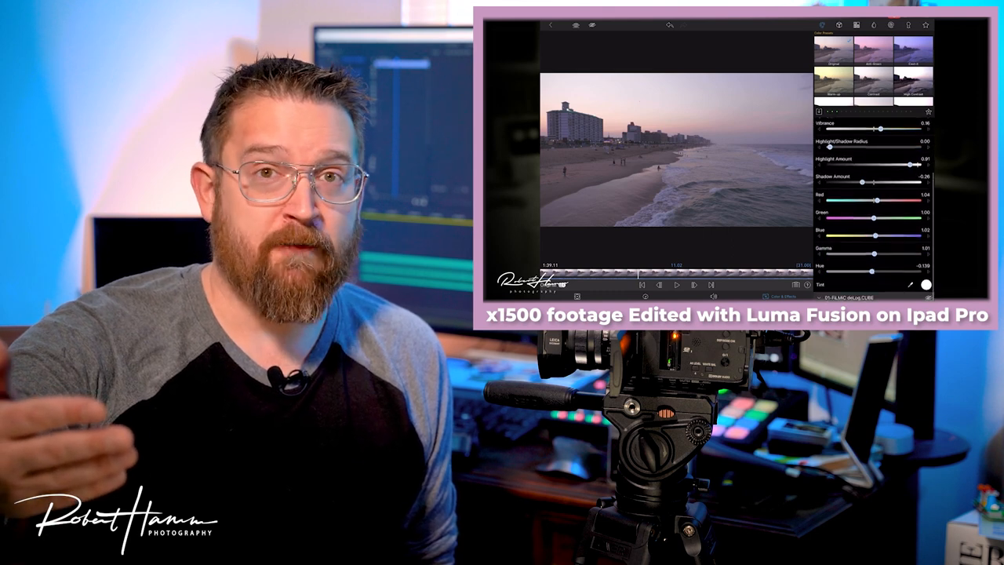